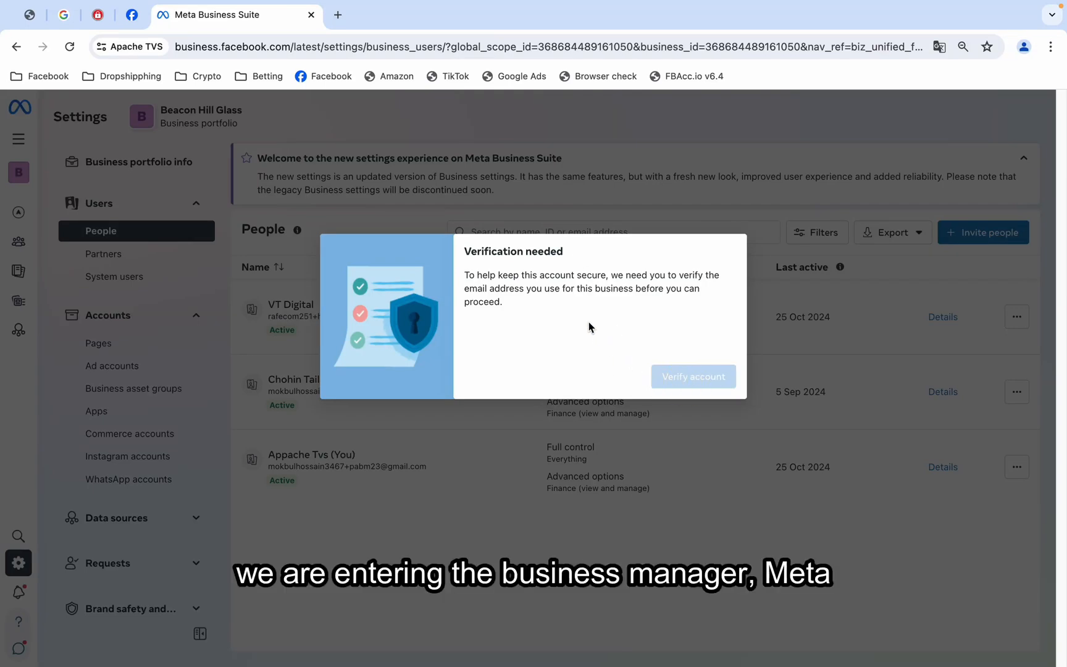
Try the email verification link, return to the prompt, then inspect the page in Chrome DevTools.
{"action": "left_click", "coordinate": [693, 377]}
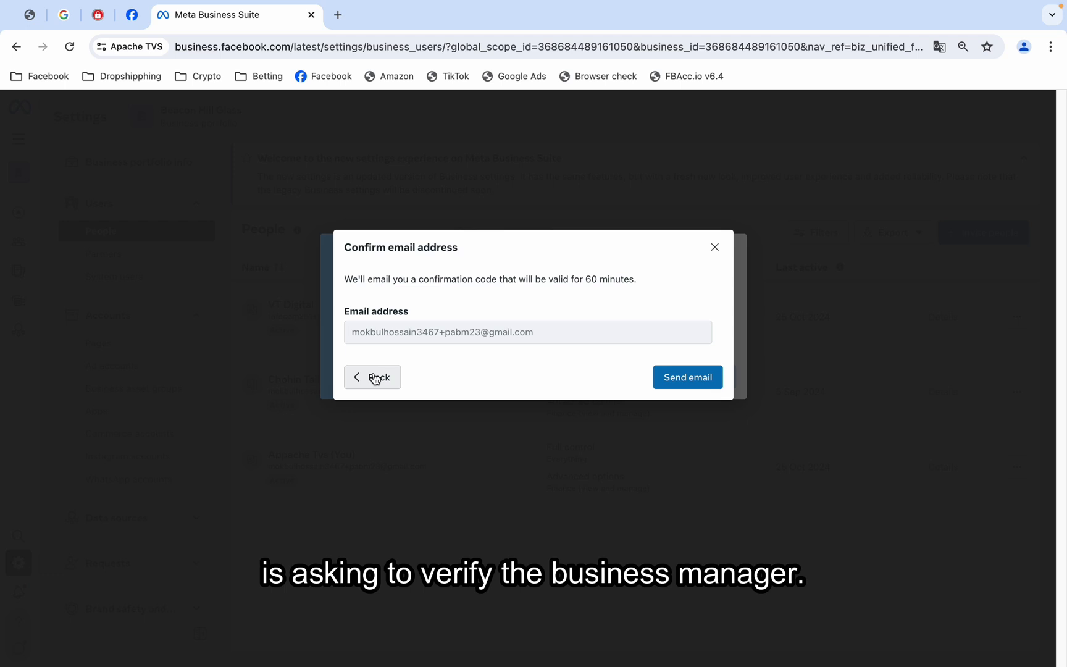
{"action": "left_click", "coordinate": [372, 377]}
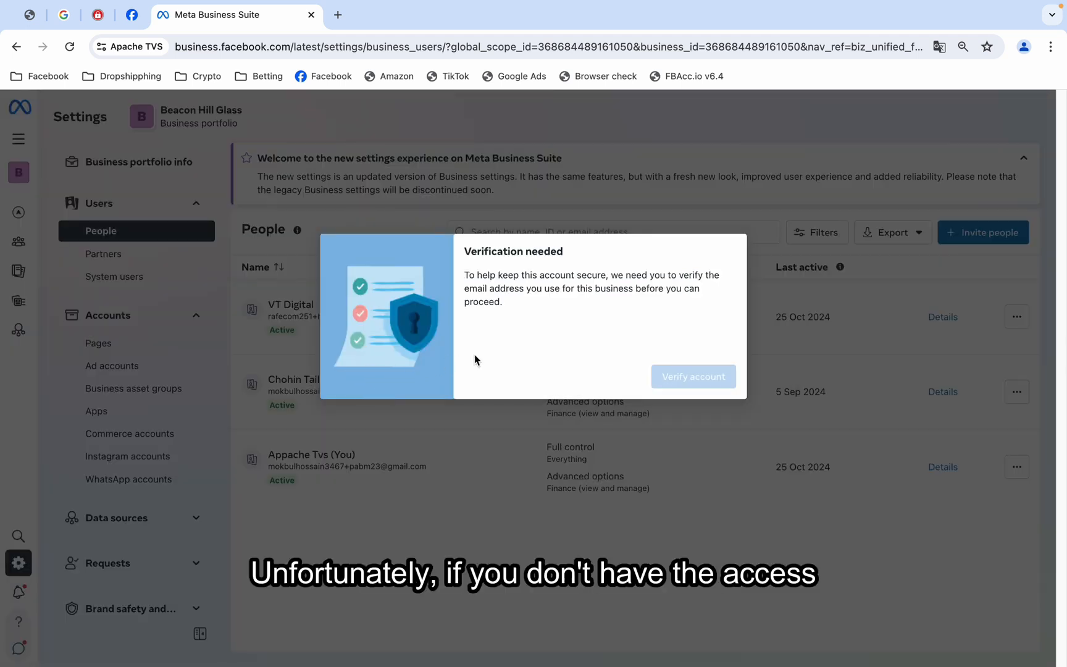
{"action": "mouse_move", "coordinate": [477, 367]}
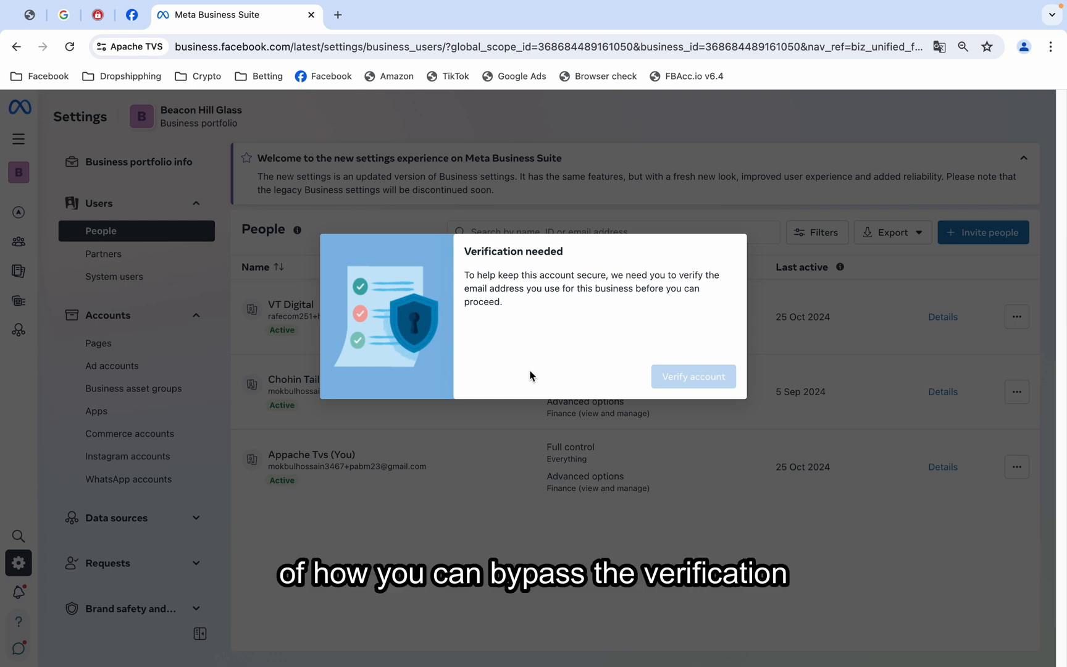
{"action": "mouse_move", "coordinate": [552, 397]}
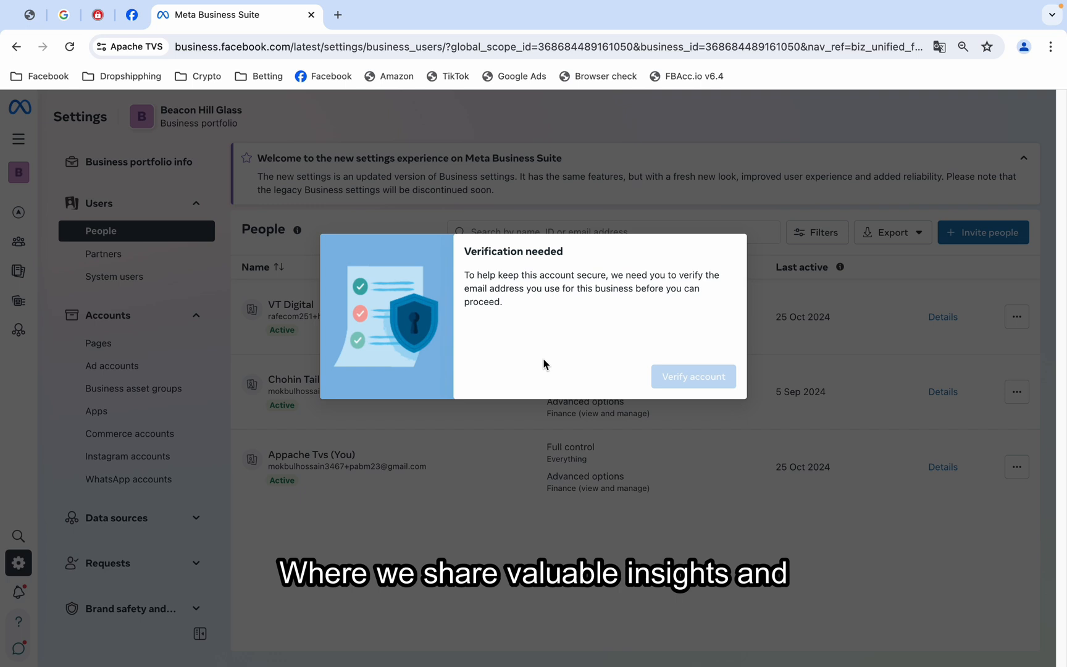
{"action": "mouse_move", "coordinate": [660, 333]}
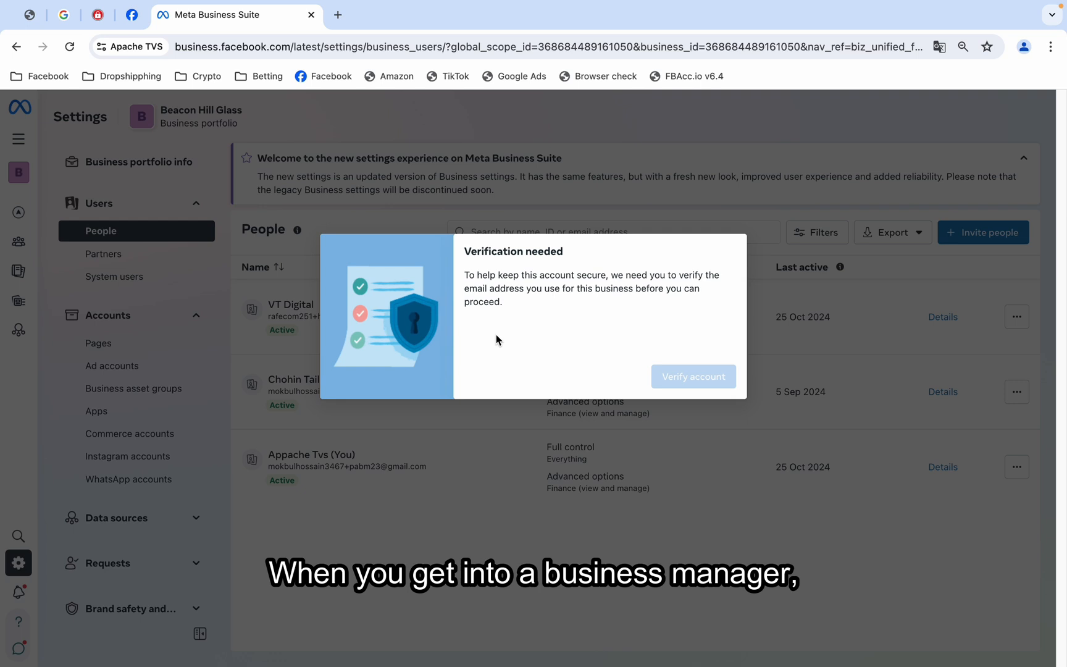
{"action": "mouse_move", "coordinate": [613, 391]}
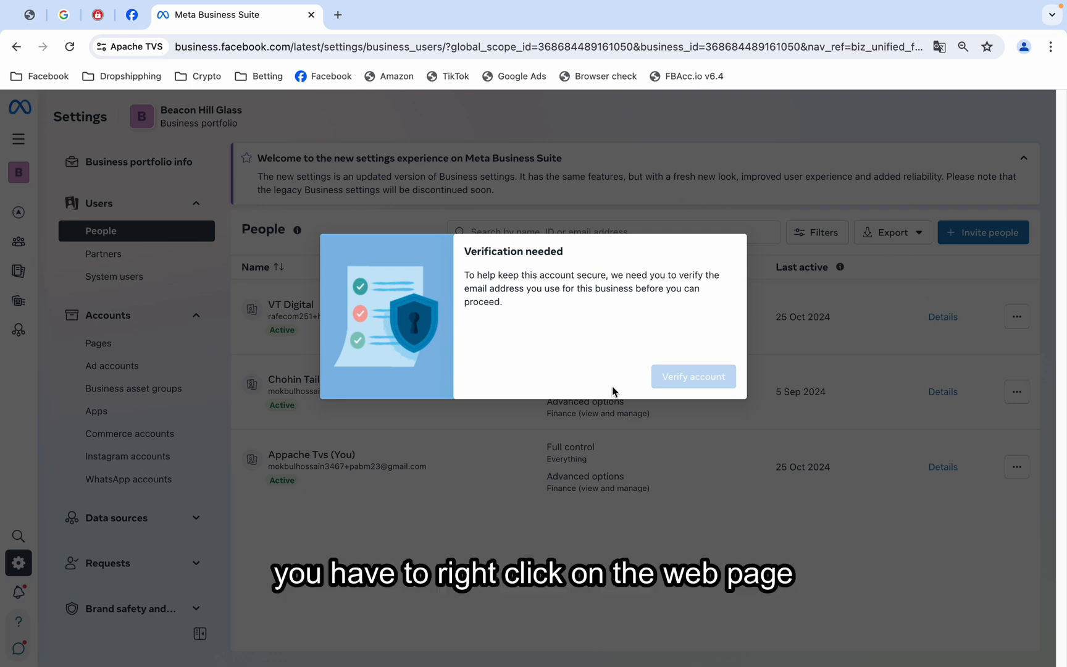
{"action": "mouse_move", "coordinate": [675, 387]}
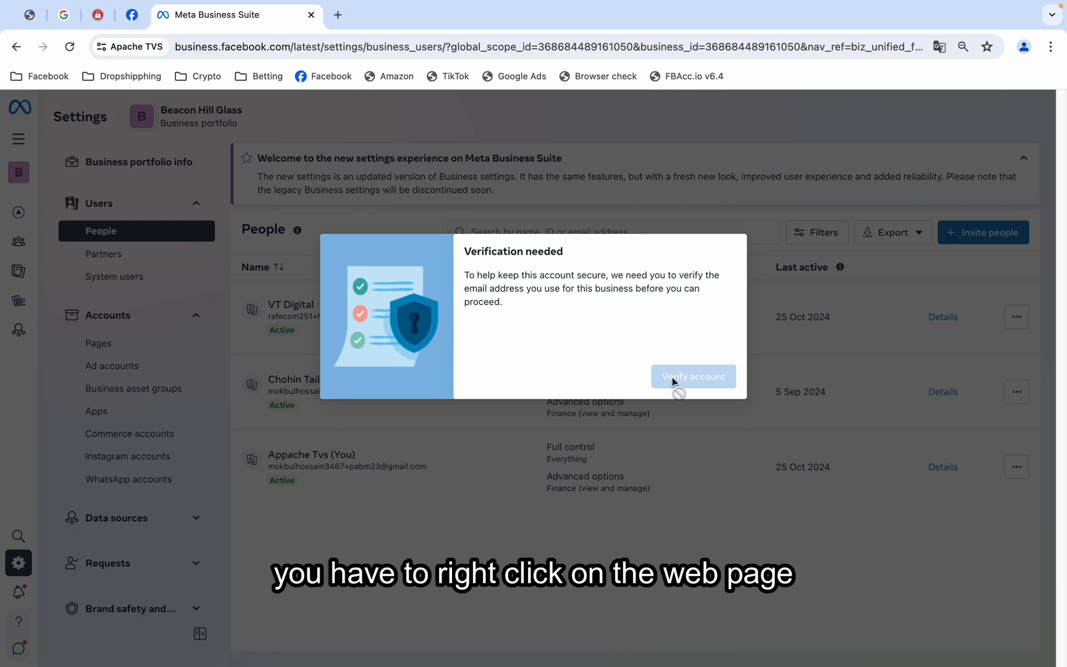
{"action": "right_click", "coordinate": [684, 154]}
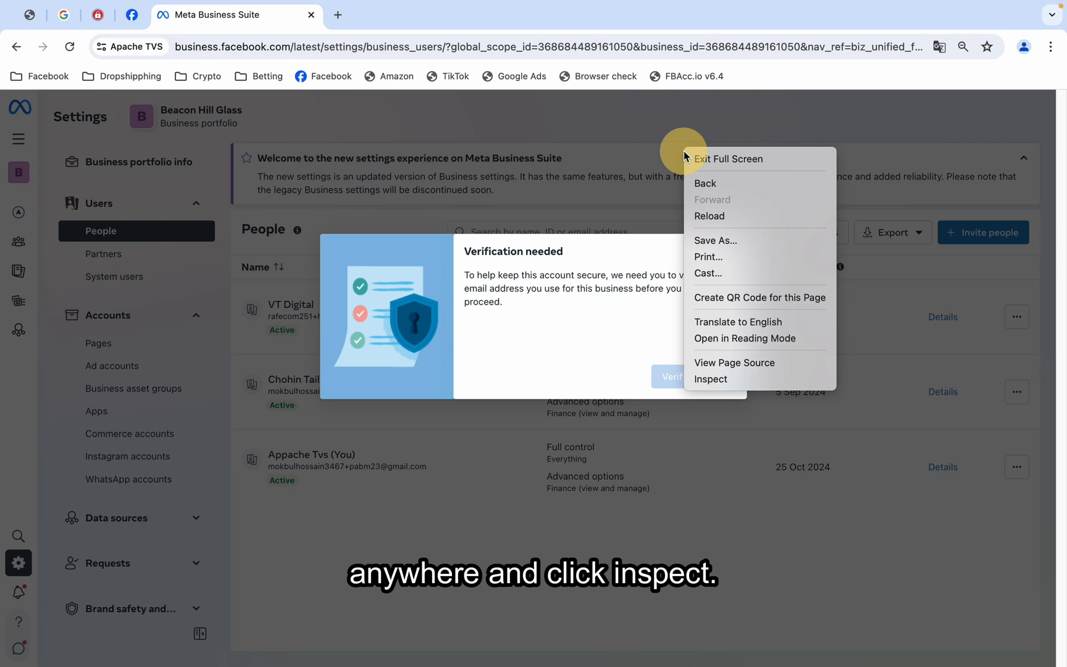
{"action": "left_click", "coordinate": [710, 379]}
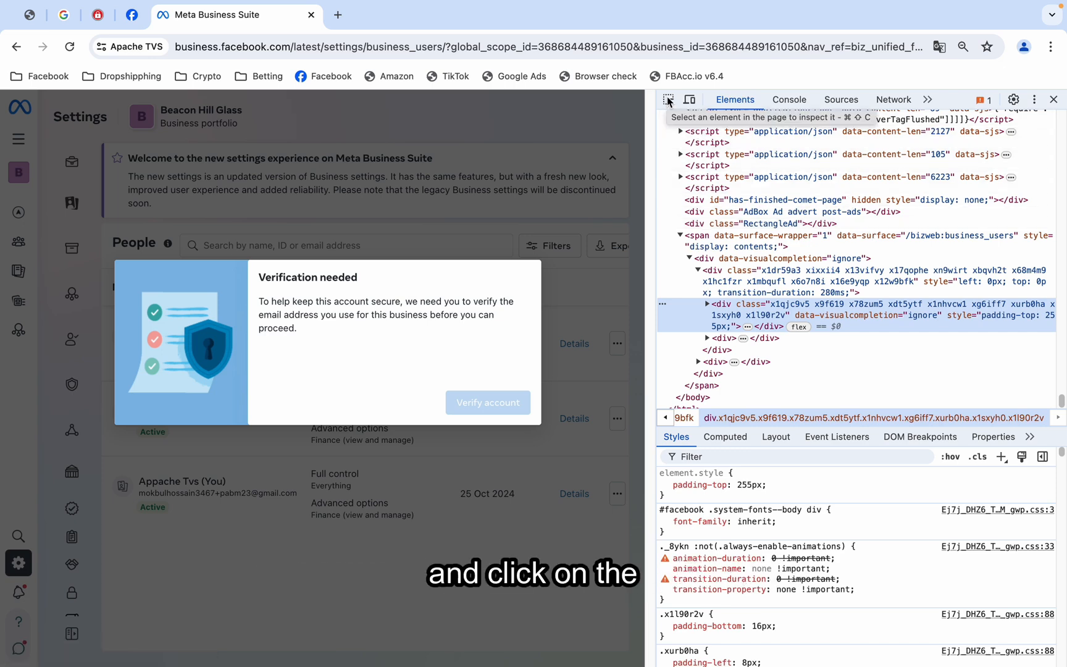
Pick the verification popup's div with the element picker and delete it from the Elements tree.
{"action": "left_click", "coordinate": [670, 99]}
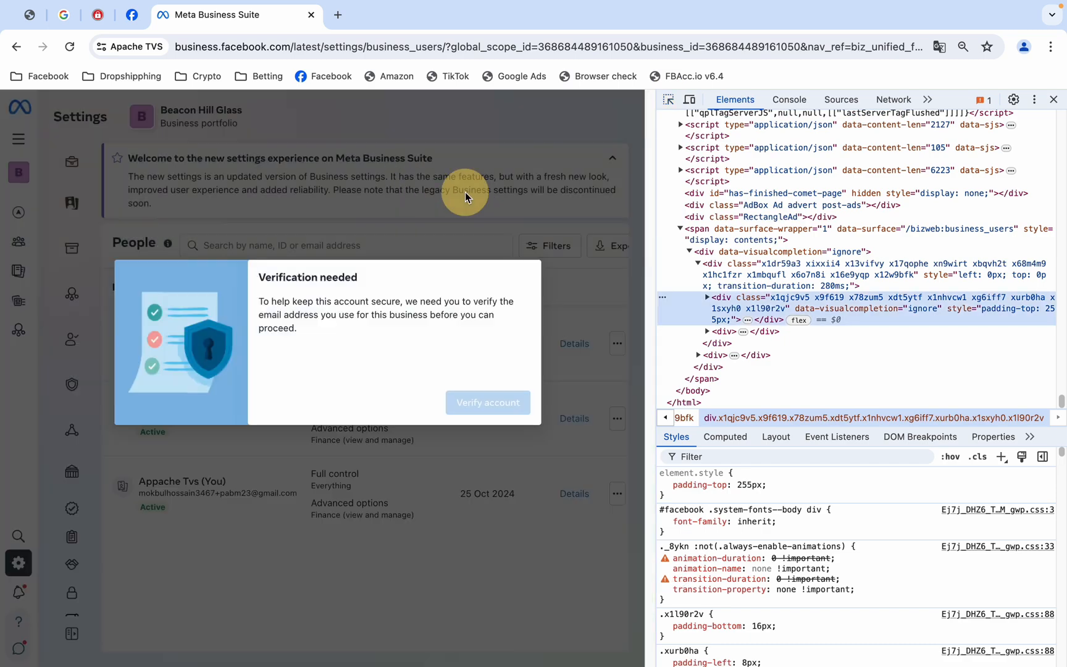
{"action": "right_click", "coordinate": [844, 313]}
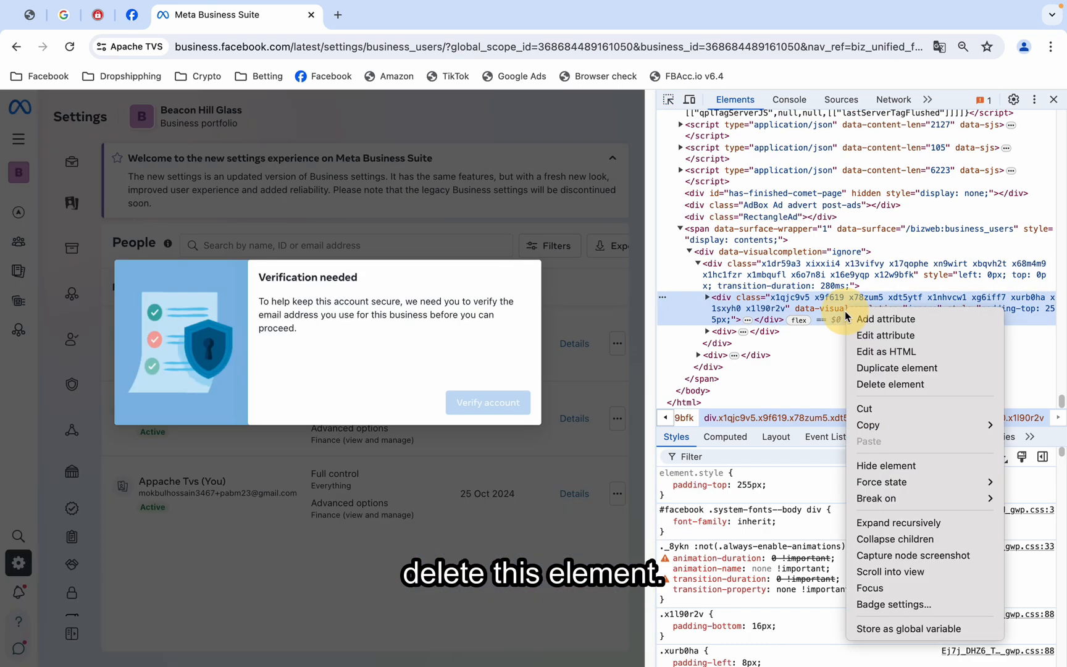
{"action": "left_click", "coordinate": [889, 384]}
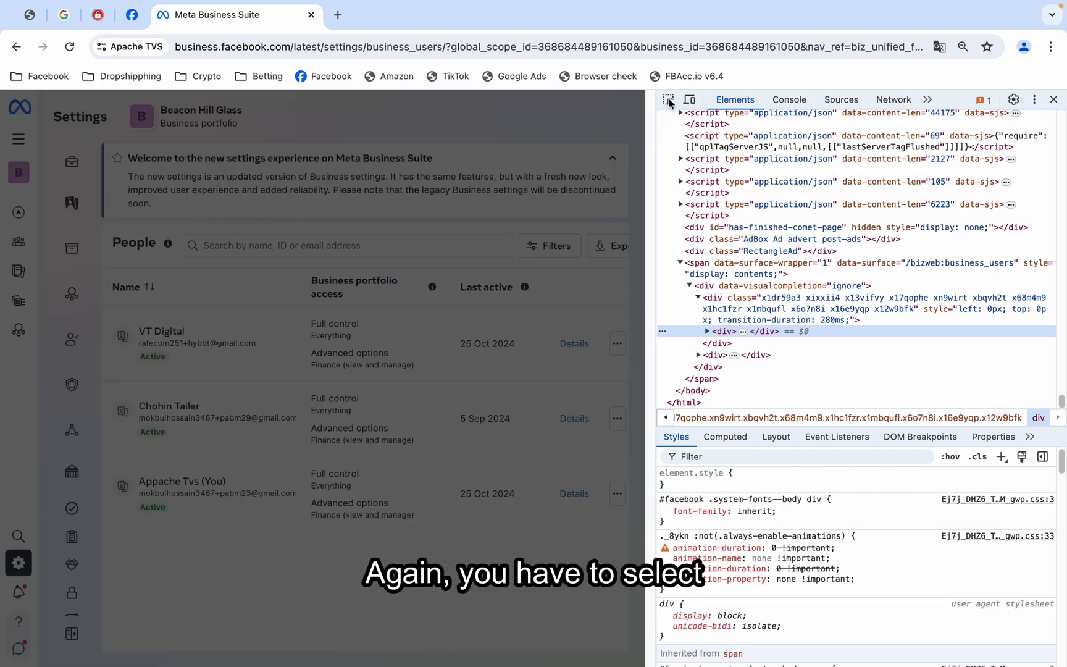
Pick the leftover dark overlay div and delete it so the People list is undimmed.
{"action": "left_click", "coordinate": [668, 99]}
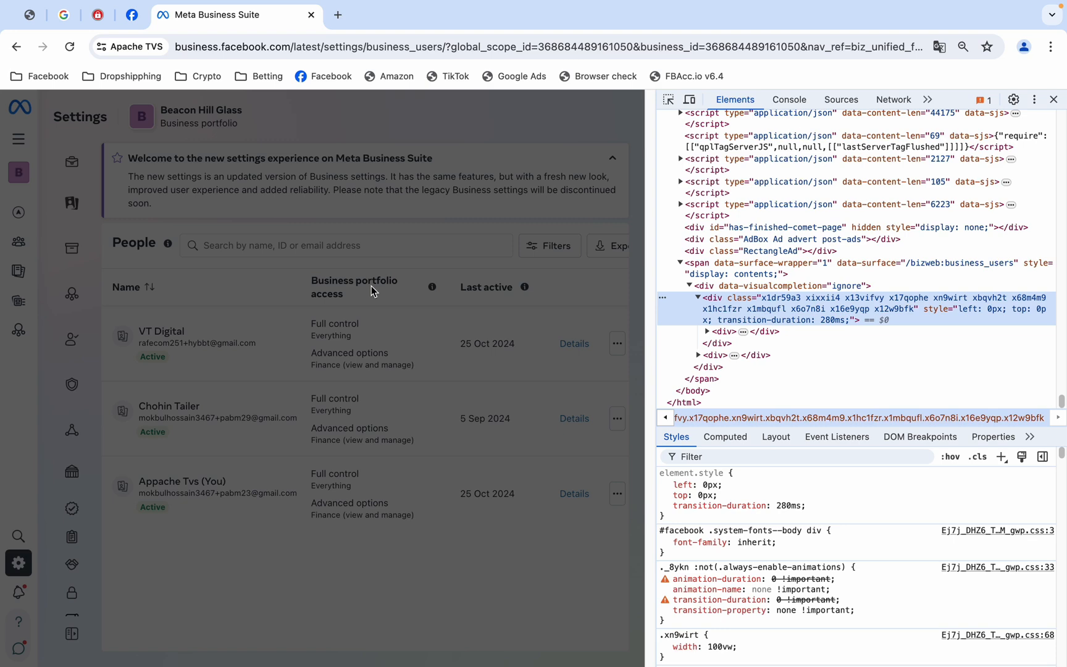
{"action": "right_click", "coordinate": [783, 309]}
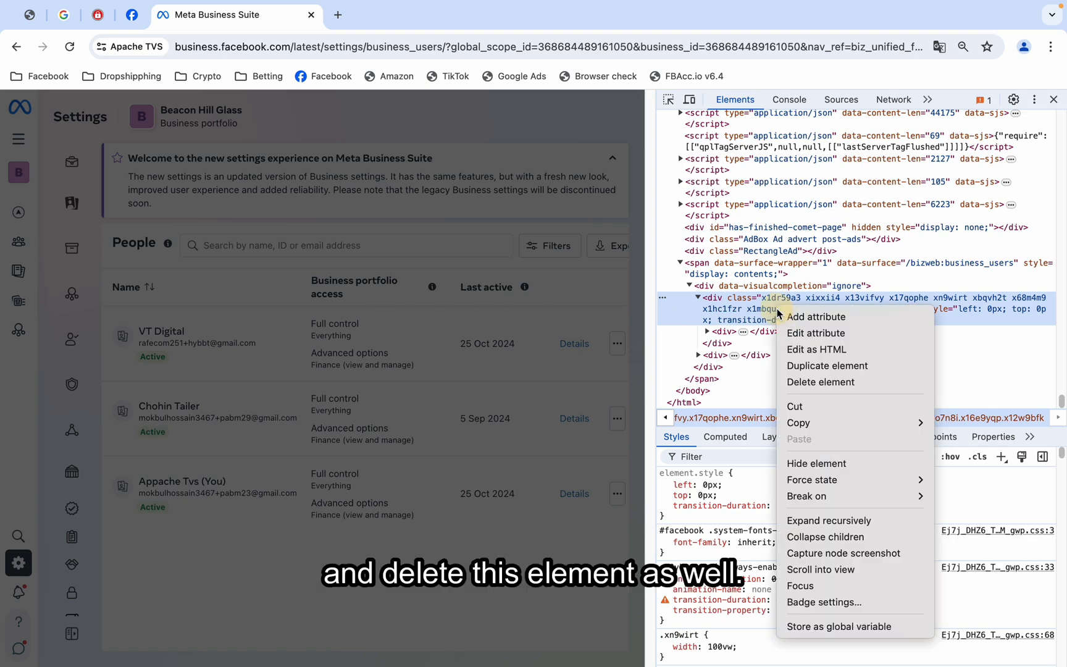
{"action": "left_click", "coordinate": [820, 381]}
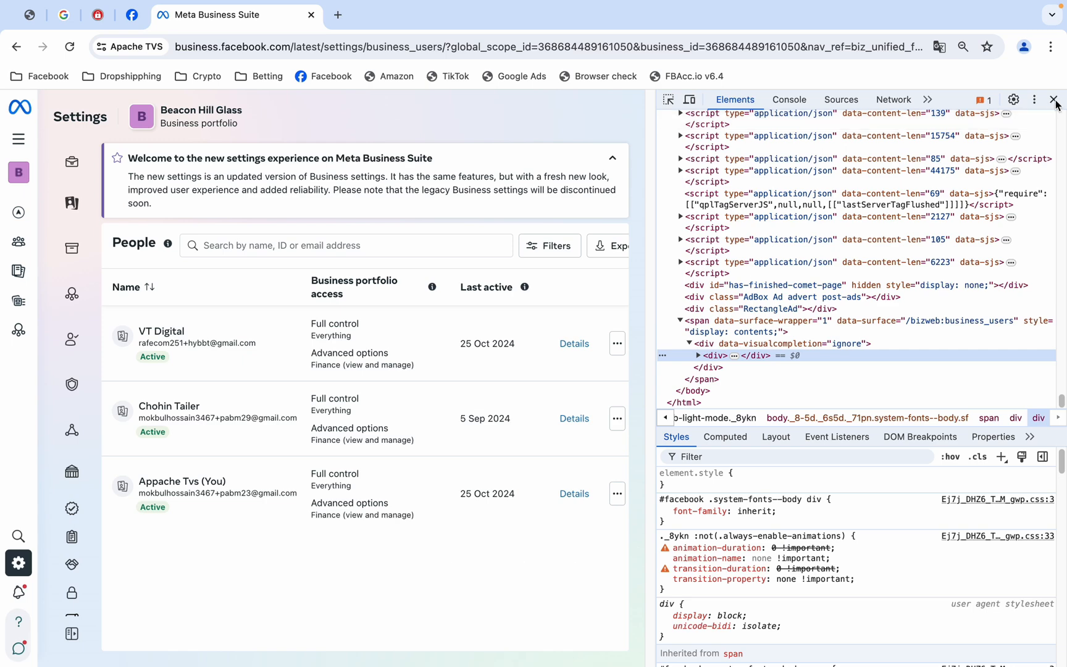
Close DevTools, leaving the People settings page full-width and unobstructed.
{"action": "left_click", "coordinate": [1055, 98]}
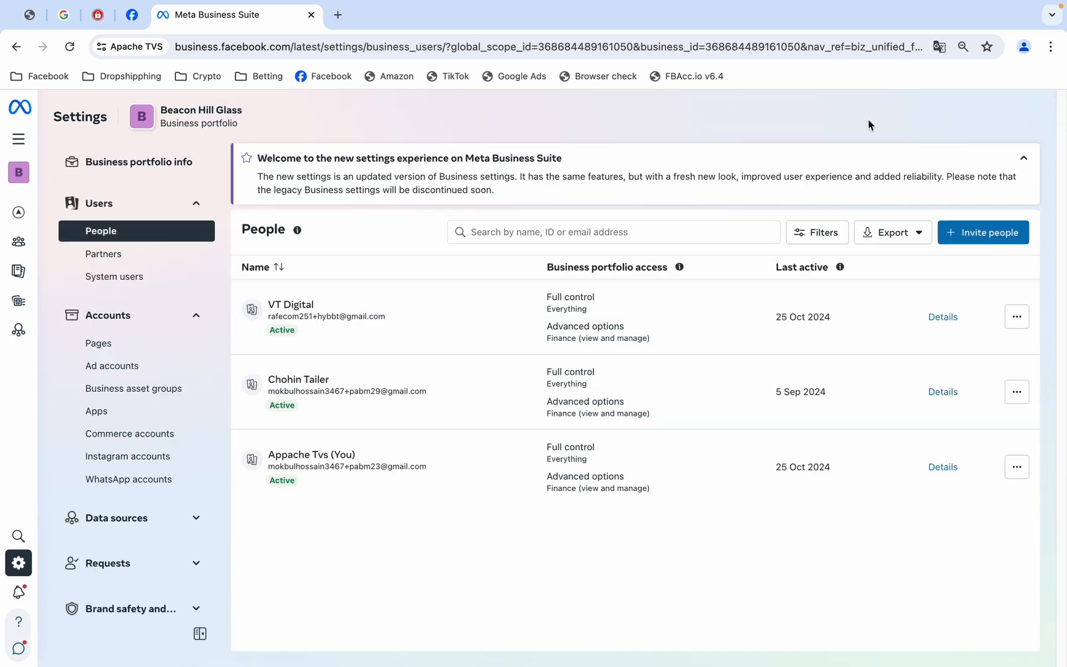
{"action": "mouse_move", "coordinate": [671, 193]}
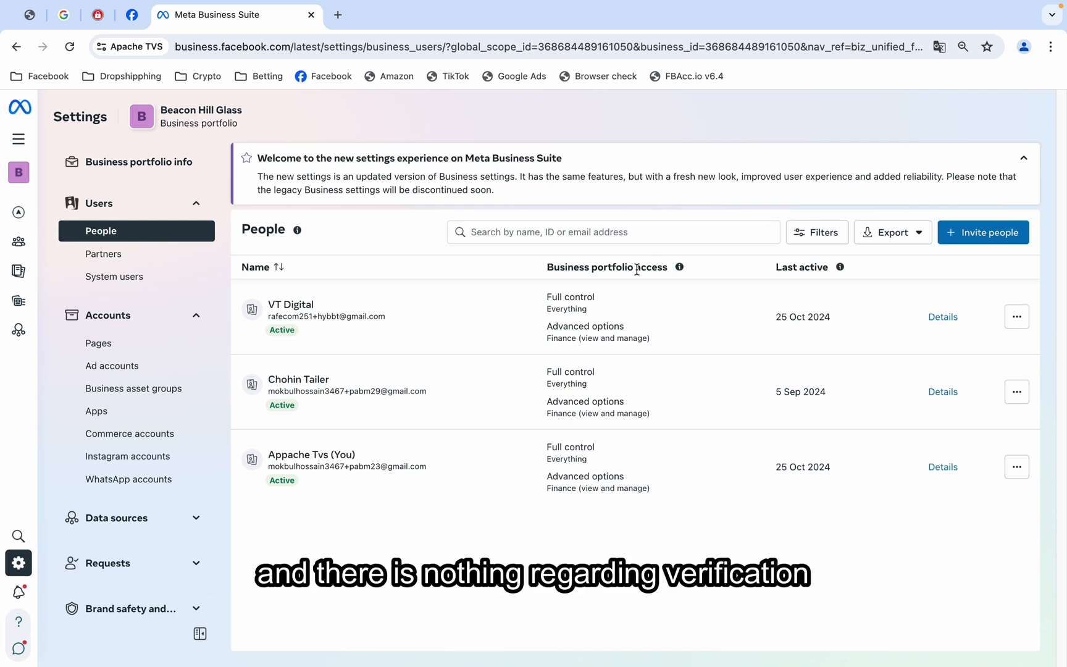
{"action": "mouse_move", "coordinate": [768, 276]}
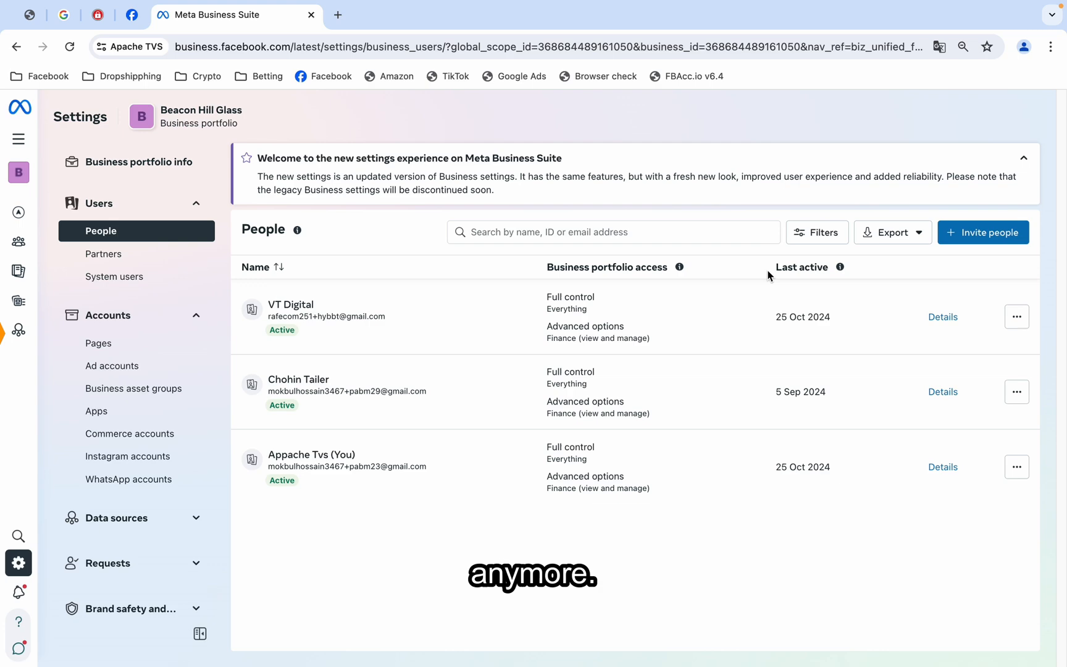
{"action": "mouse_move", "coordinate": [684, 319]}
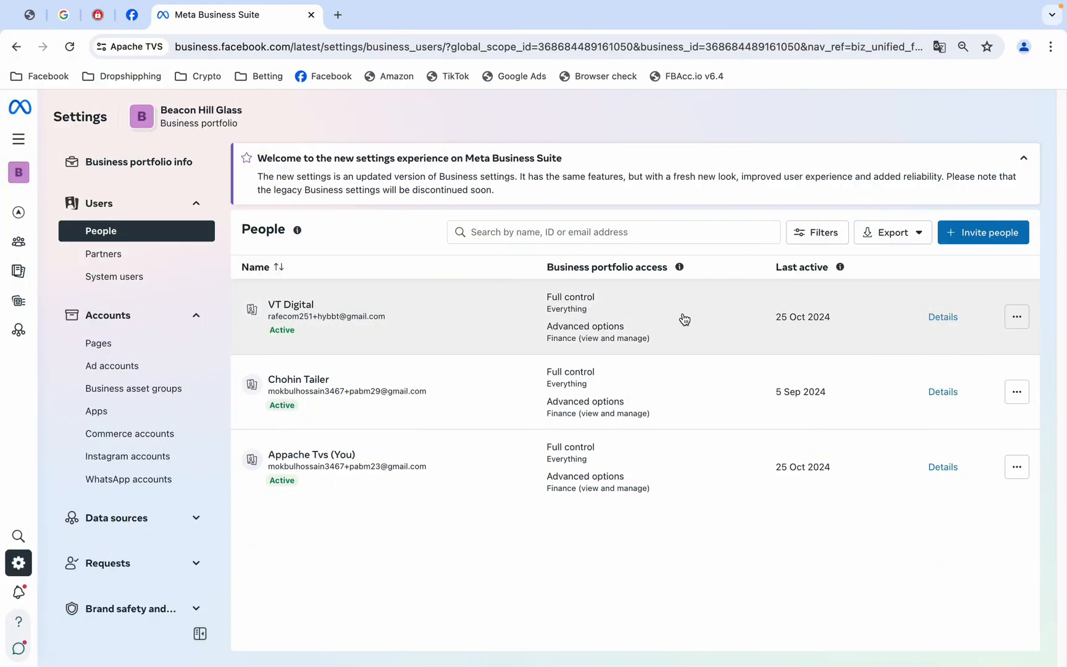